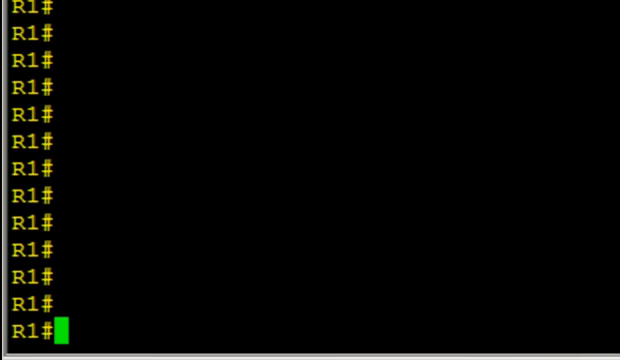
Step: Ping r3 from R1 with 100 percent success, then start a telnet toward r3
text(ping r3)
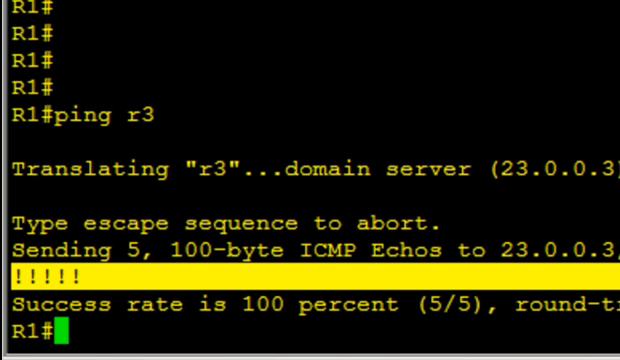
text(tel)
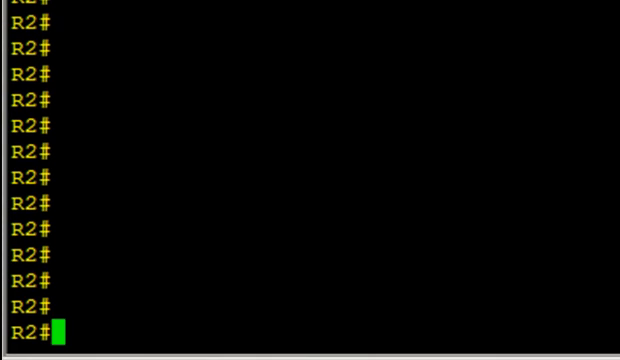
Step: Create extended access list POLICE on R2 permitting OSPF any any and denying all other IP
text(show access-list)
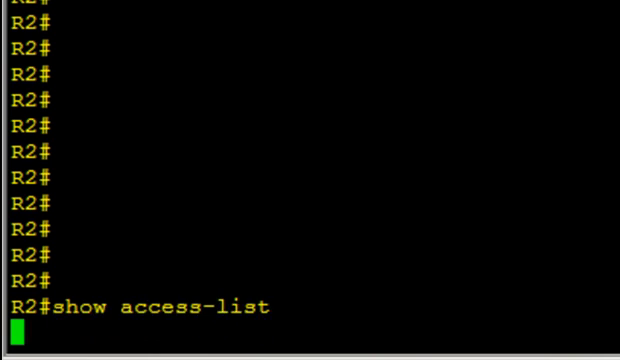
text(conf  t)
text(i)
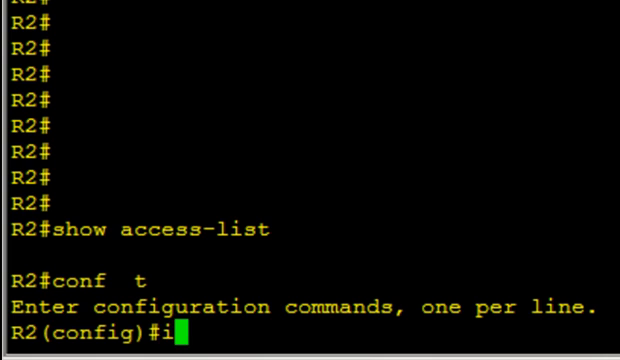
text(p access-list extended)
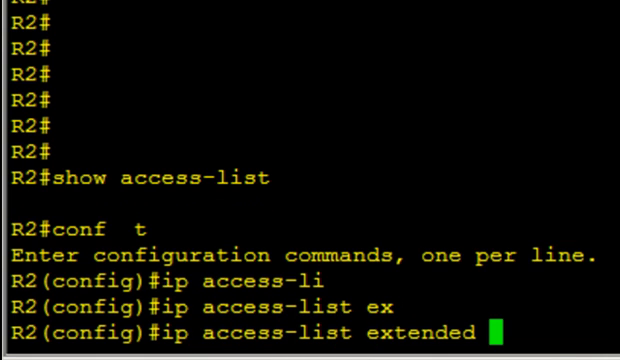
text(POLICE)
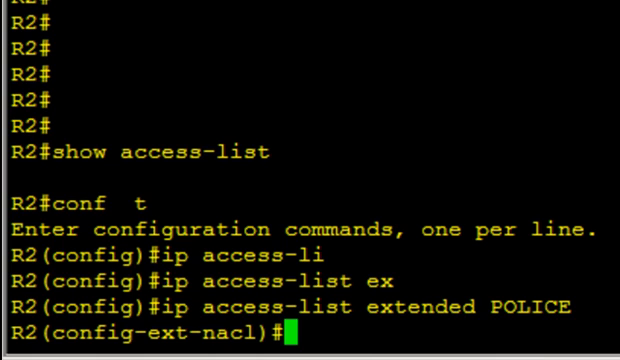
text(permit osp)
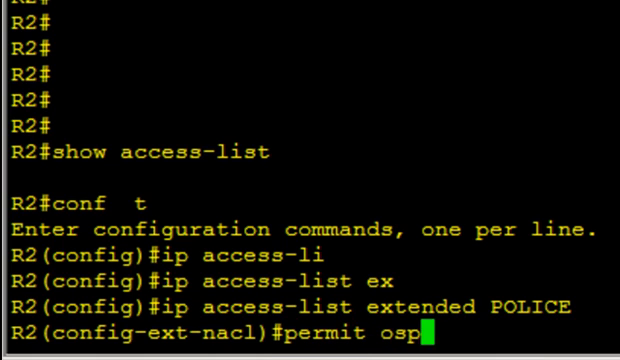
key(enter)
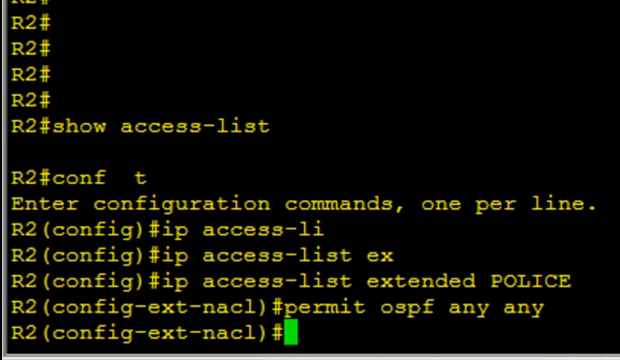
text(deny ip)
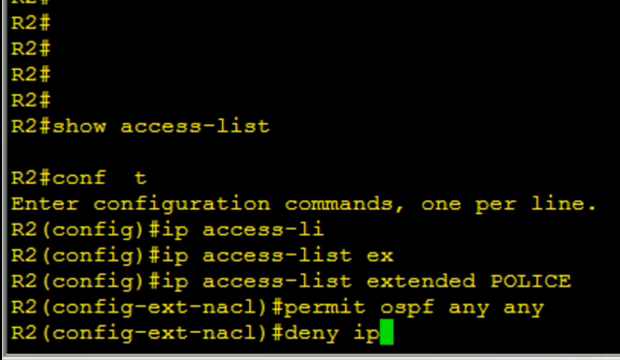
key(enter)
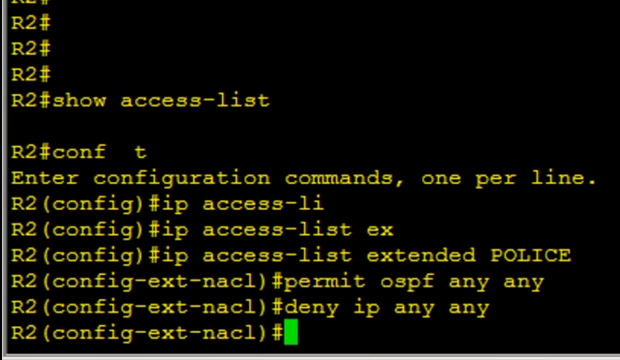
Step: Apply POLICE inbound on interface FastEthernet0/1
text(int fa 0/1)
text(ip access-group)
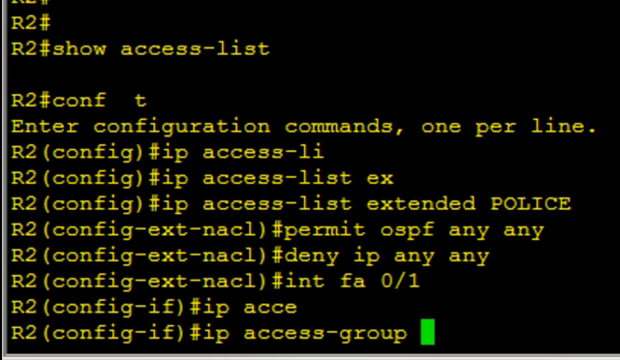
text(POLICE in)
text(s)
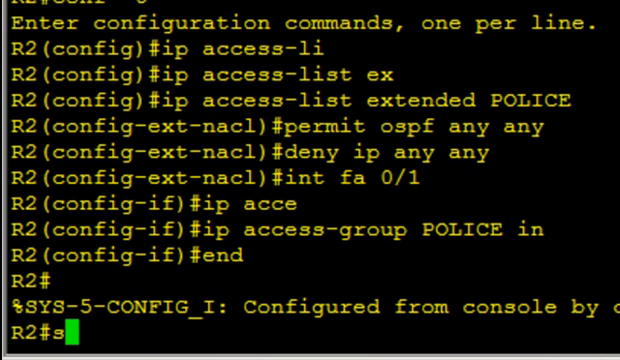
Step: Display R2's access lists showing POLICE's OSPF permit rule with one match
text(how access-)
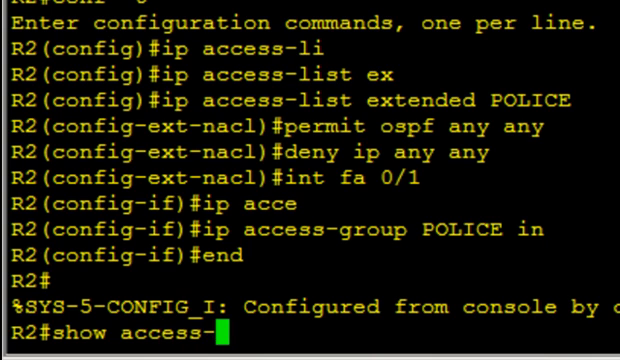
key(Return)
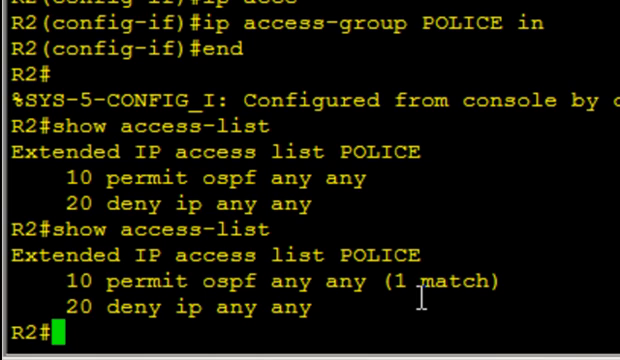
mouse_move(420, 300)
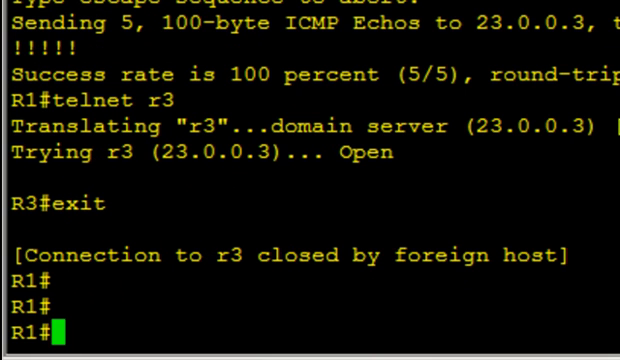
text(ping r3)
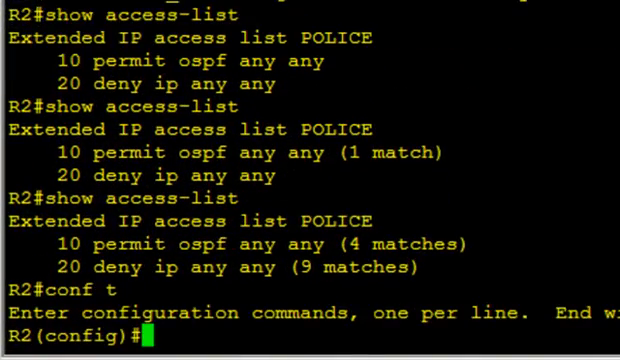
Step: Define inspection rule ROGER-CBAC on R2 for TCP and UDP traffic
text(ip in)
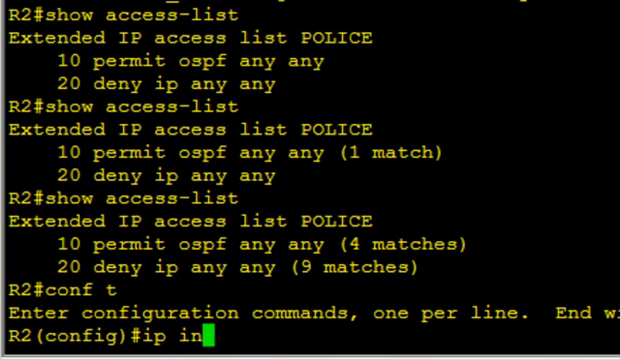
text(spect name)
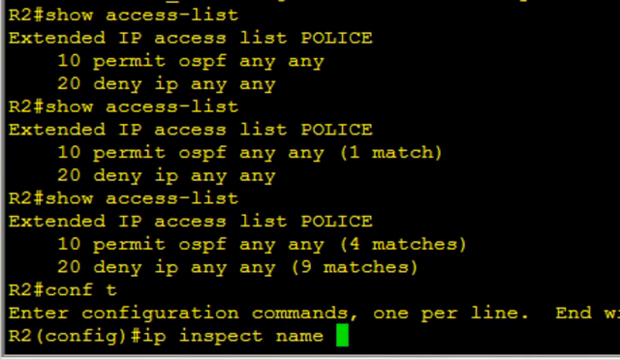
text(ROGER)
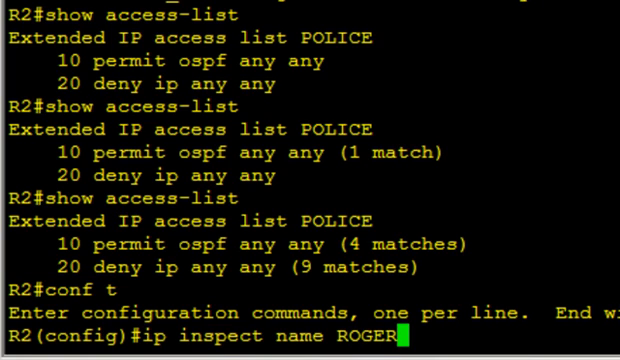
text(-CBC)
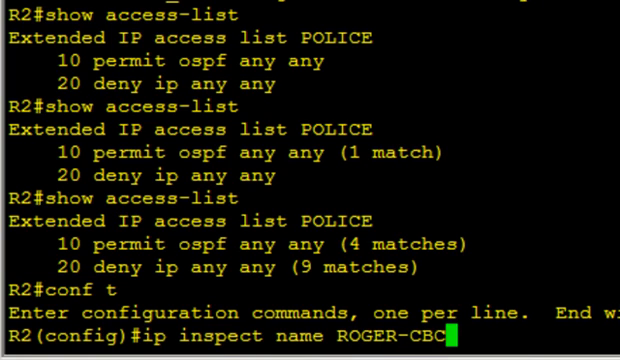
text(C t)
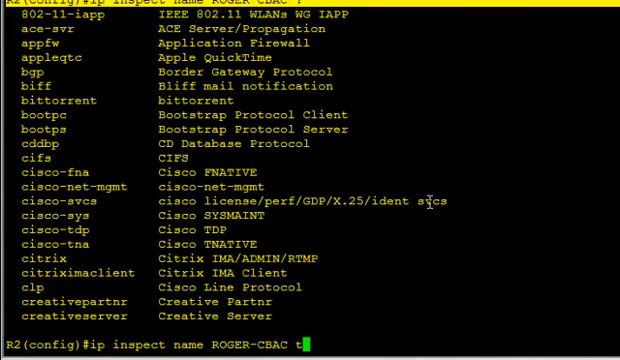
key(Return)
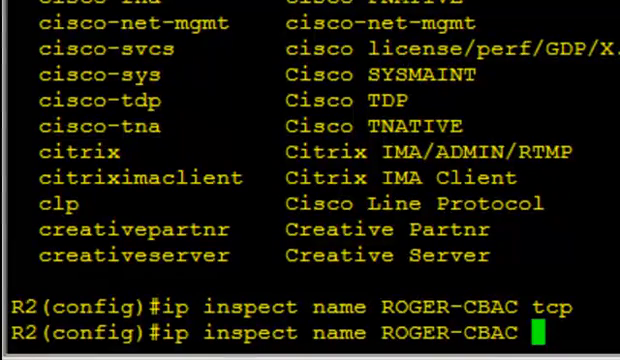
text(upd)
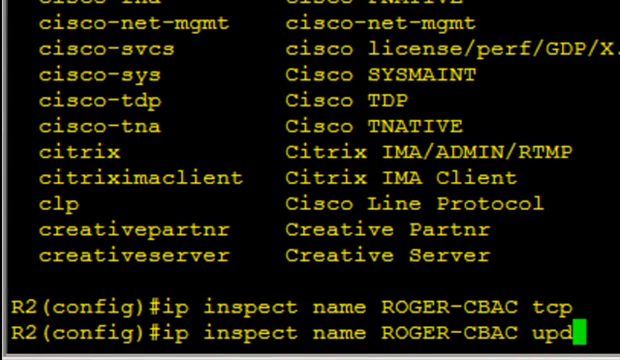
key(Return)
text(int fa 0/1)
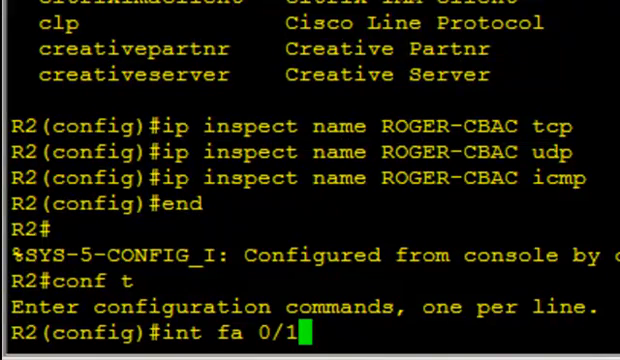
Step: Apply ip inspect ROGER-CBAC out on Fa0/1 and display all inspection settings
key(Return)
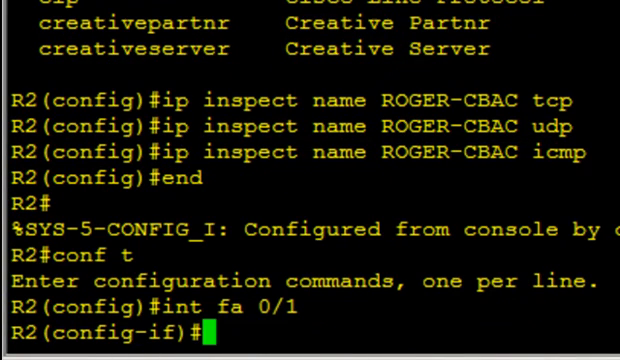
text(ip insp)
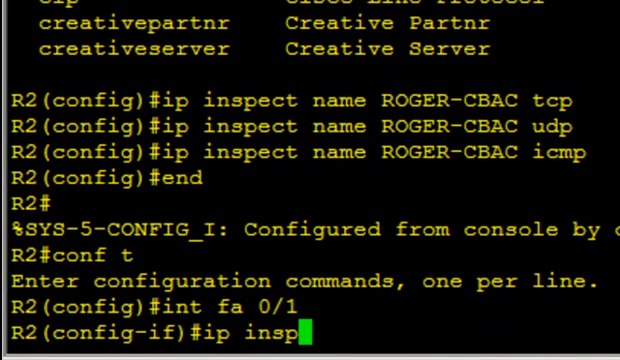
text(ect)
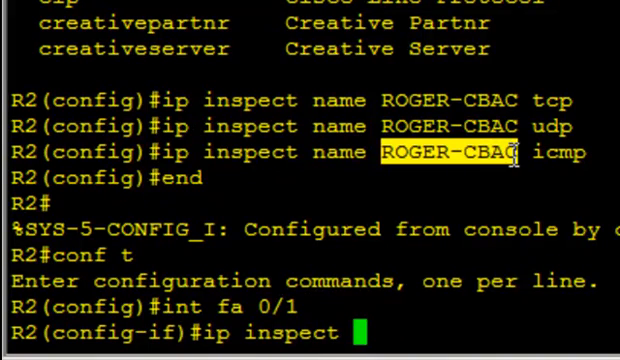
text(ROGER-CBAC out)
text(show ip inspect all)
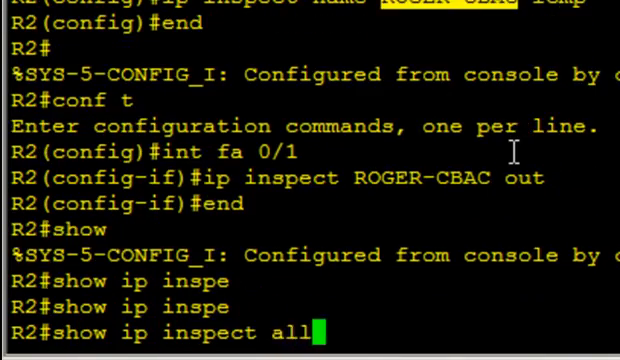
key(Return)
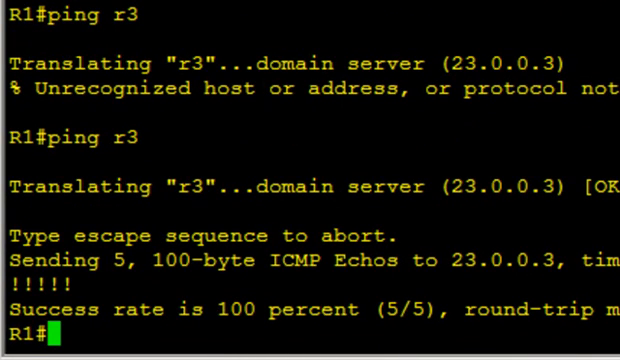
Step: Telnet from R1 to r3 and list R2's inspection sessions, marking the TCP session from 10.0.0.1 to 23.0.0.3 port 23
text(tel)
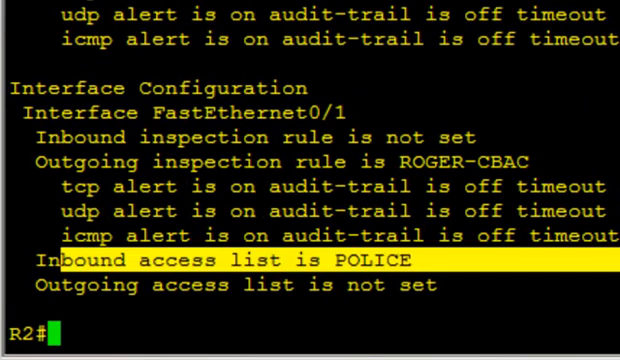
text(show ip inspect sessions)
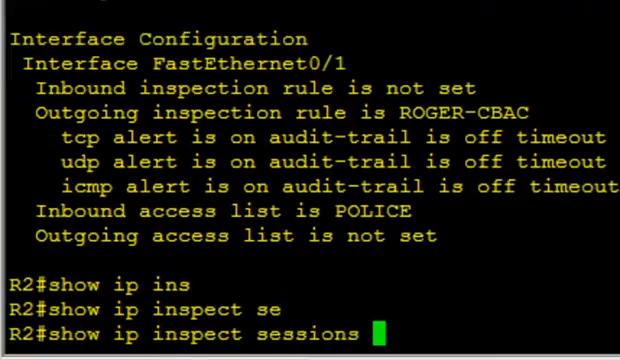
key(Return)
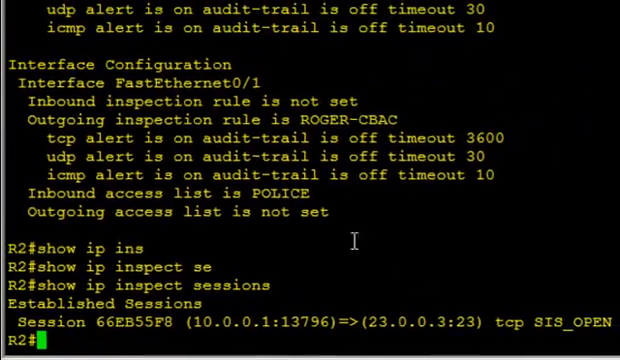
mouse_move(258, 340)
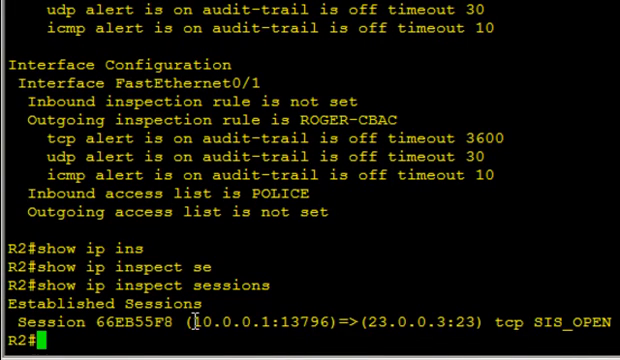
double_click(220, 322)
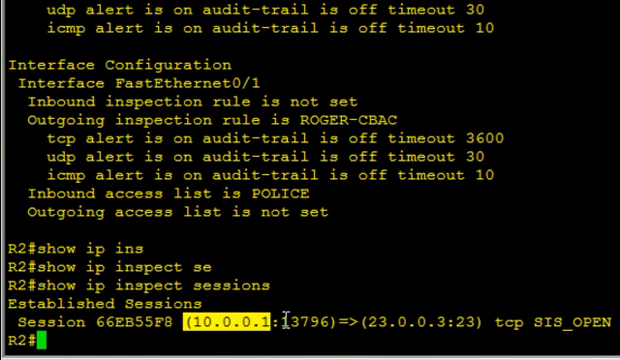